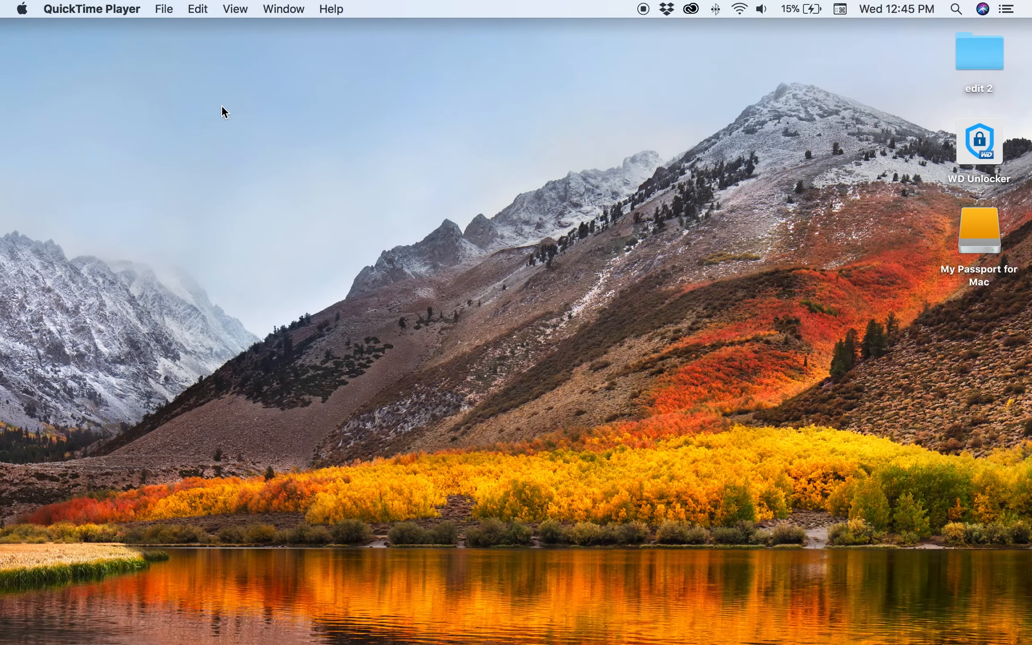
mouse_move(398, 451)
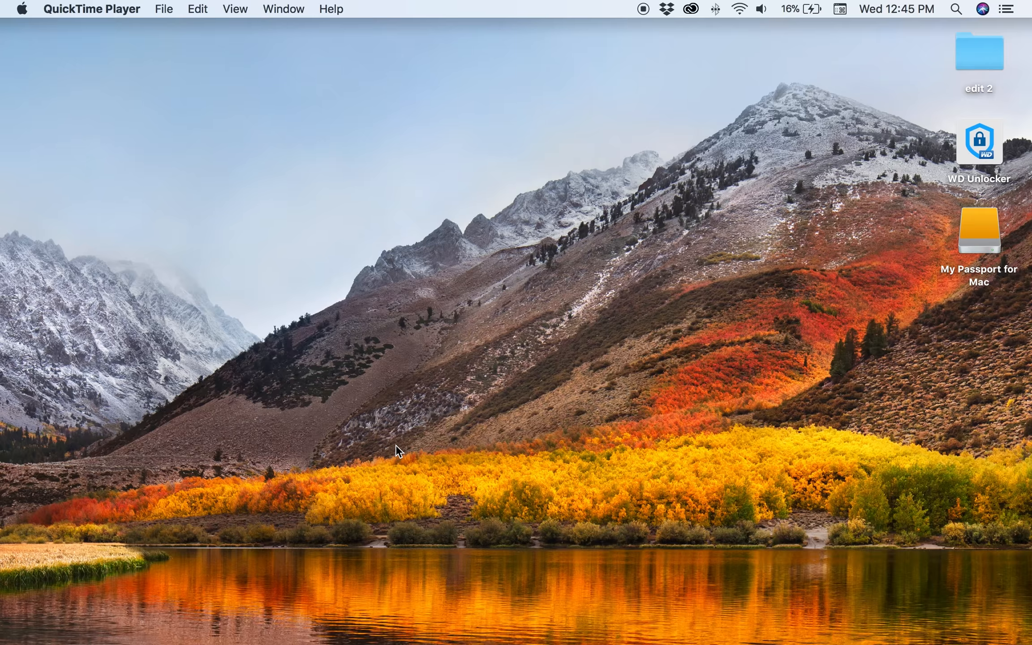
Step: Zoom the timeline out to show all ~30 seconds of Nested Sequence 01
click(644, 607)
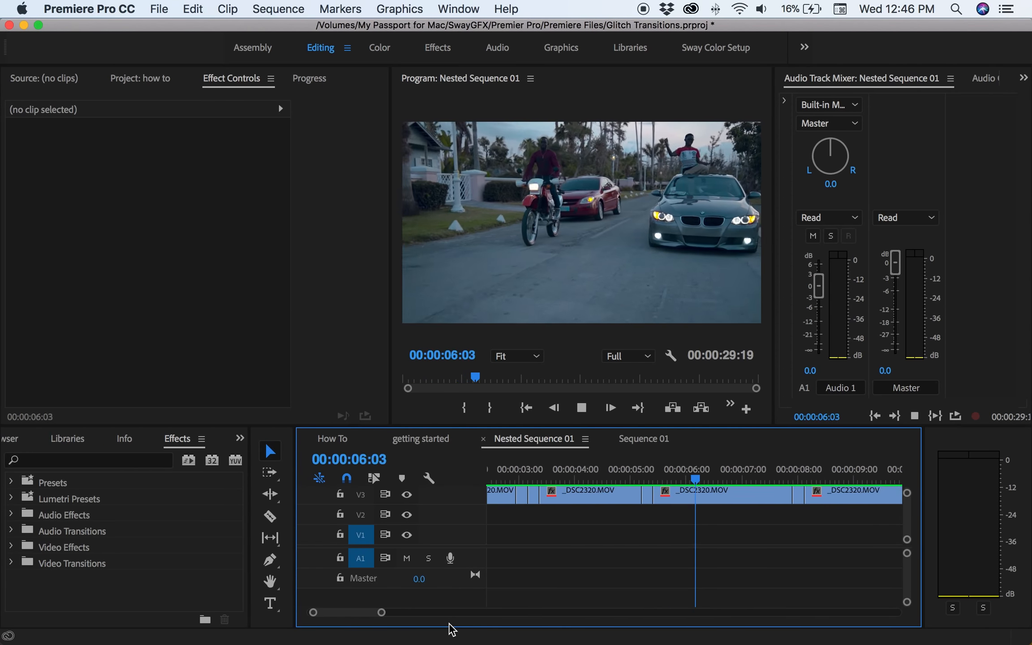
click(580, 408)
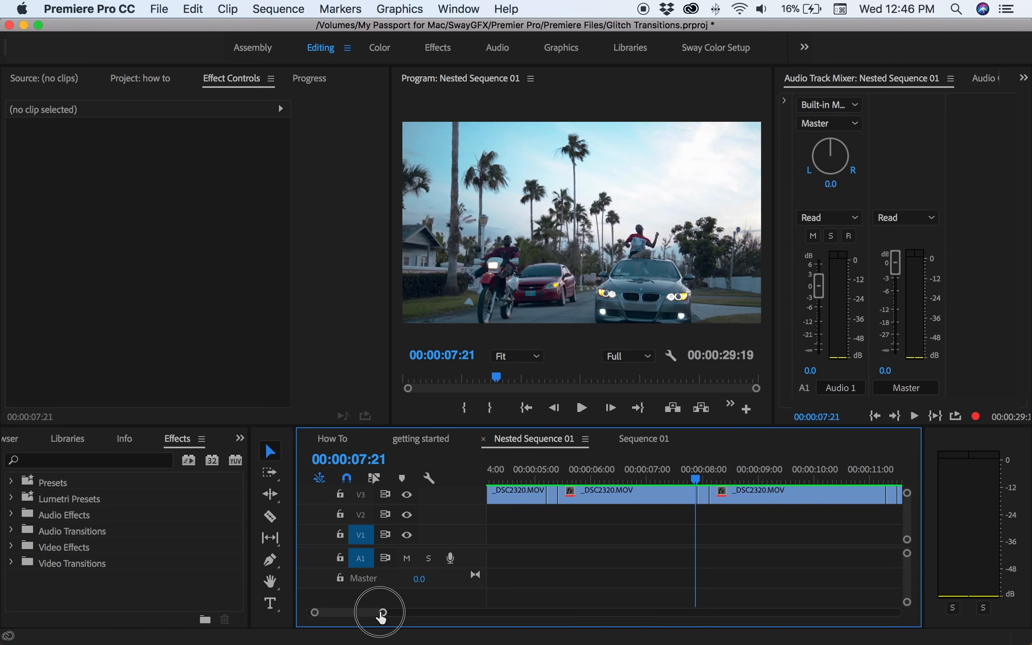
drag(380, 611, 507, 611)
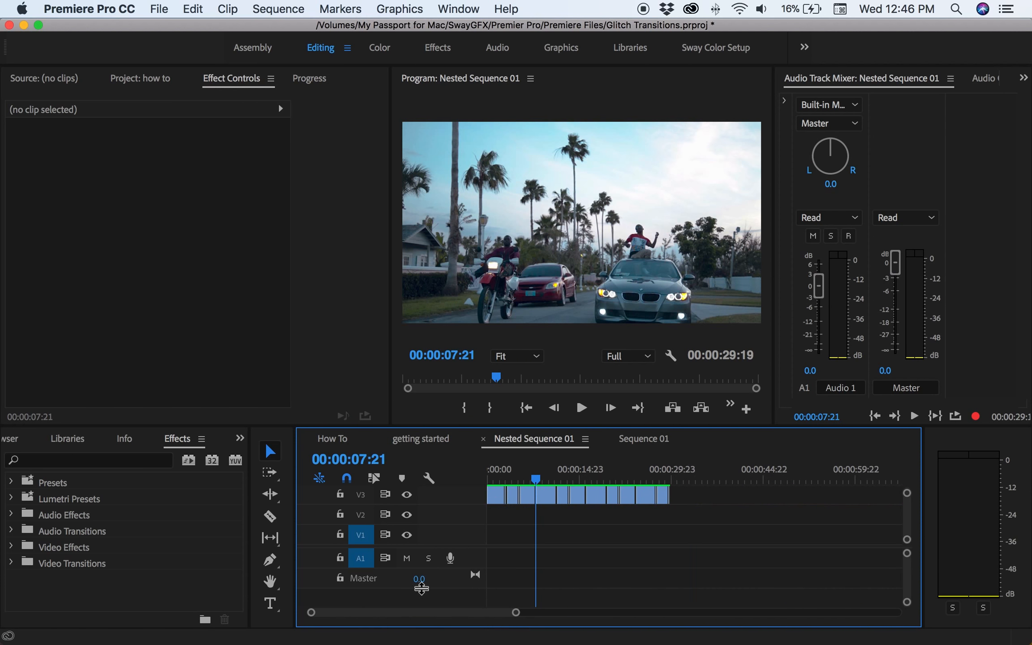
mouse_move(61, 486)
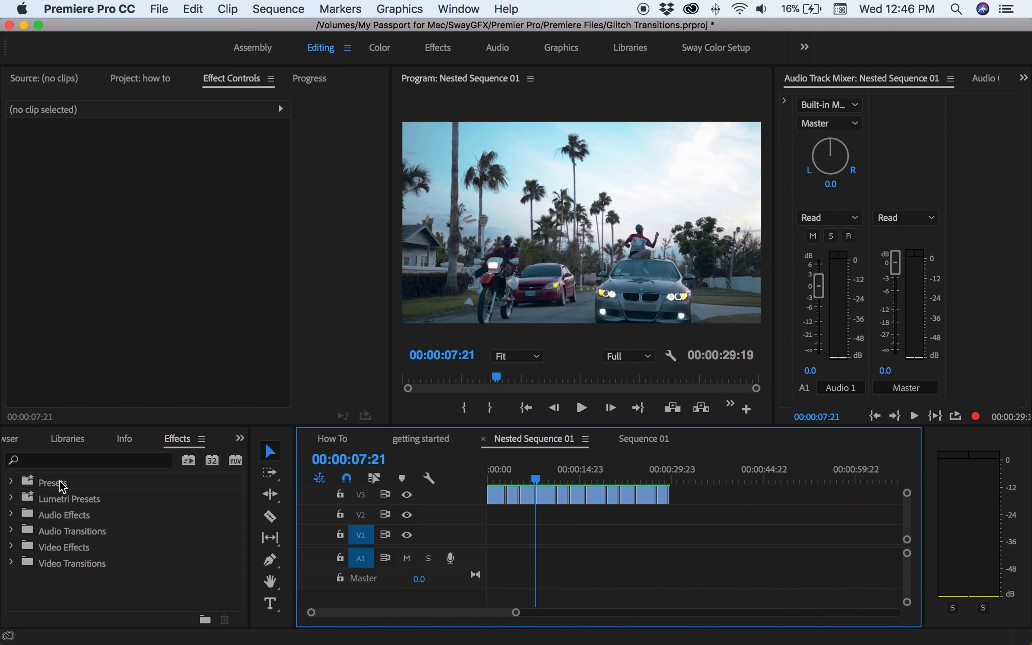
Step: Import the Frame Whip (Top to Bottom) .prfpset file into Effects Presets
right_click(51, 482)
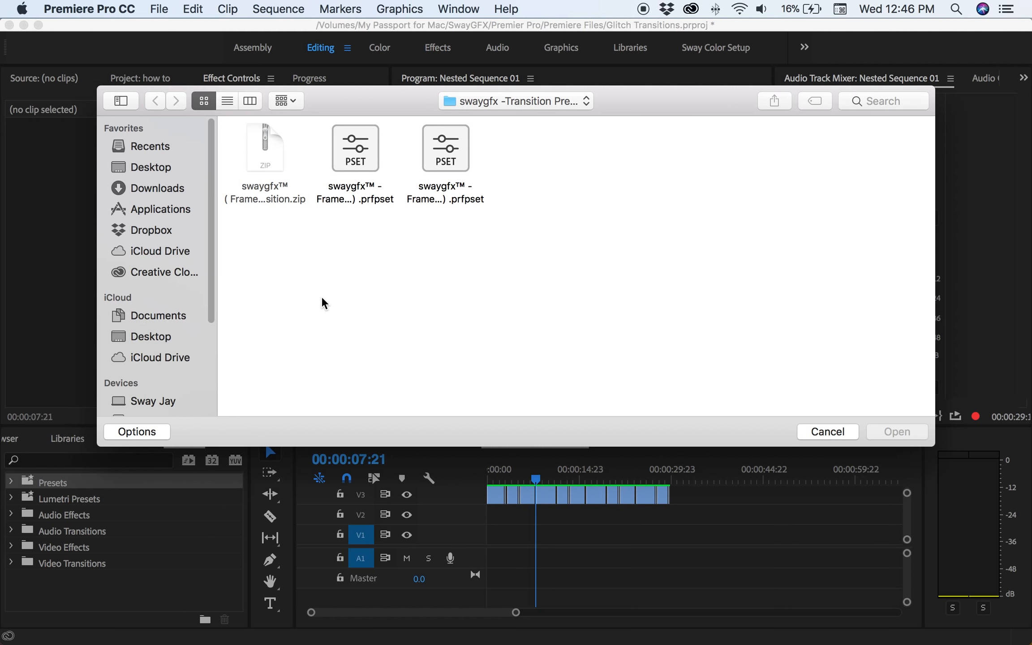
mouse_move(354, 246)
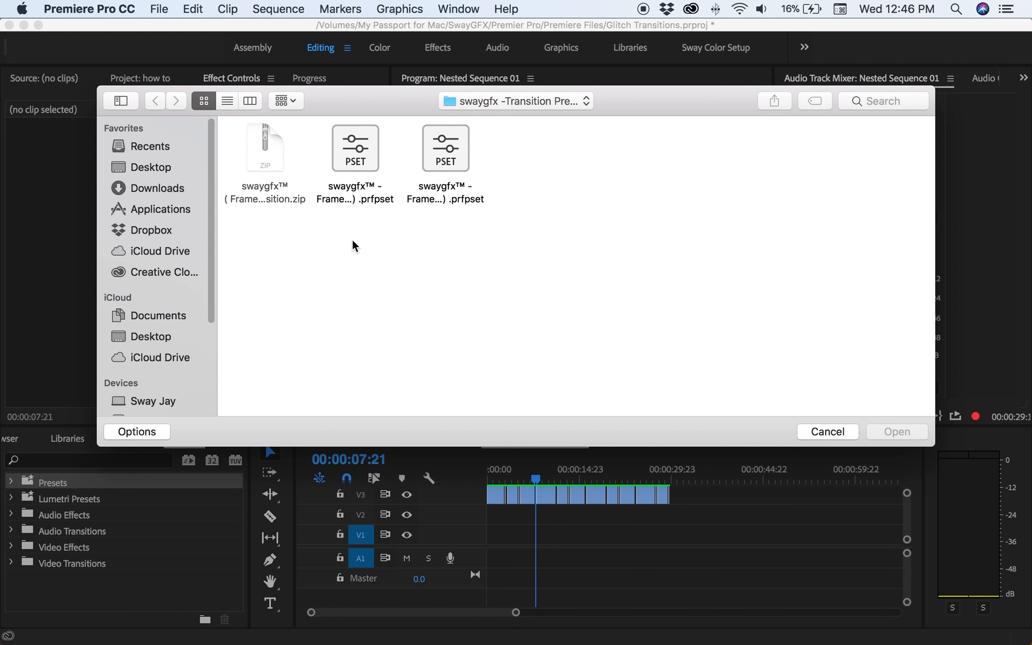
mouse_move(363, 261)
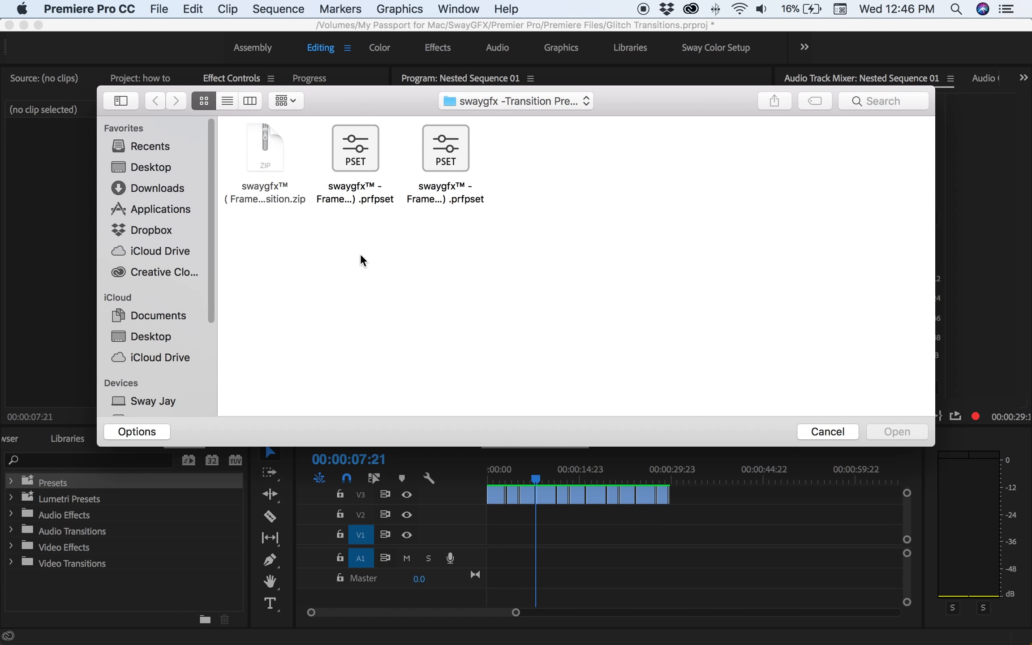
click(355, 148)
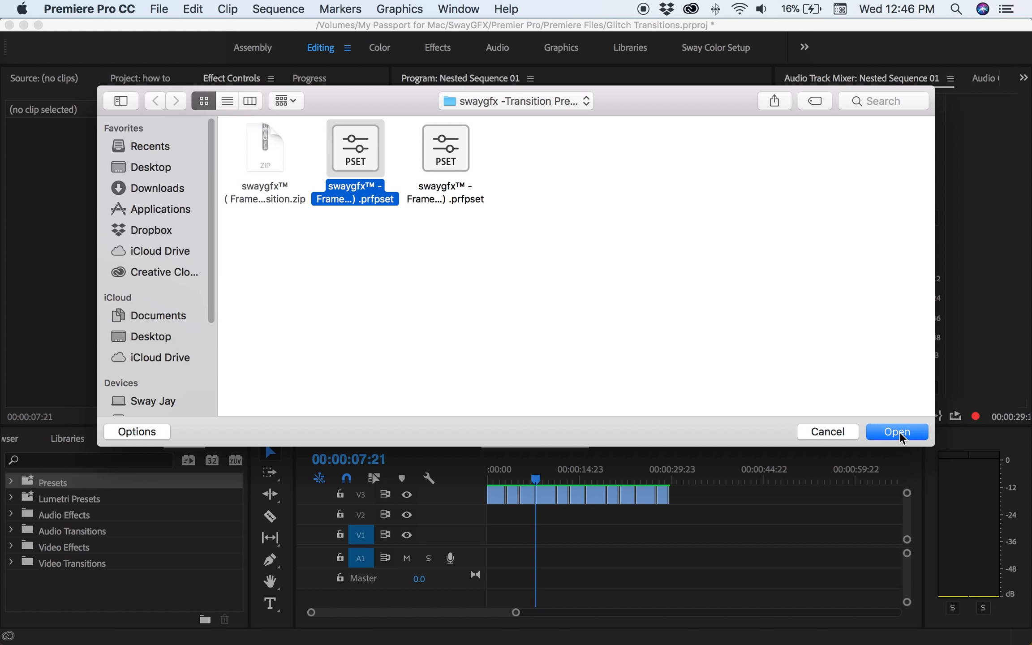
click(894, 432)
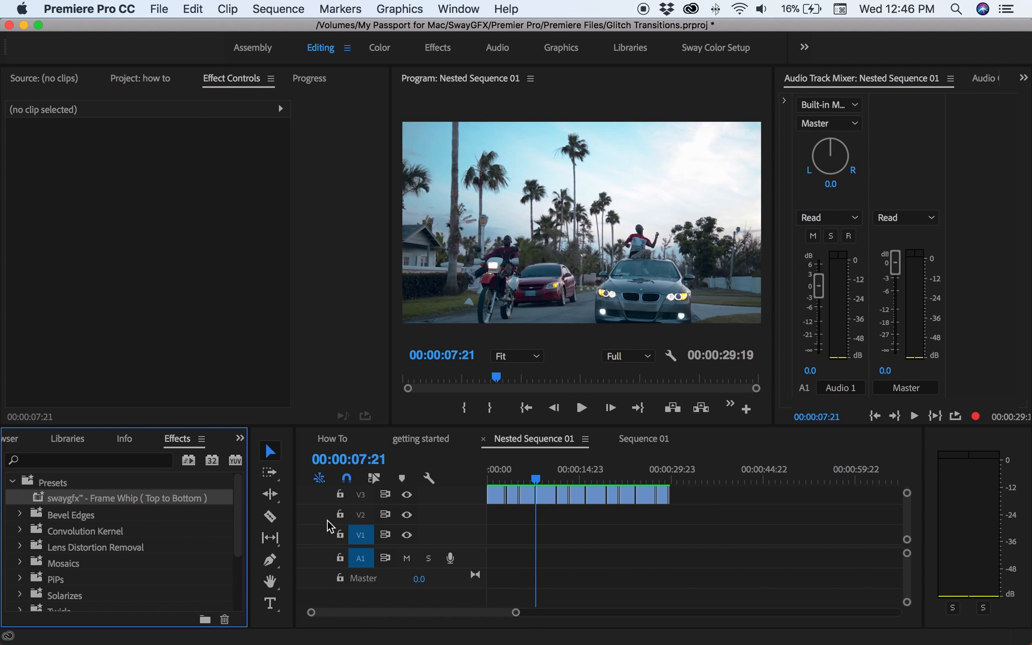
Step: Zoom in, set the playhead near 7 seconds, and move the _DSC2320.MOV section to V4
drag(391, 612, 454, 613)
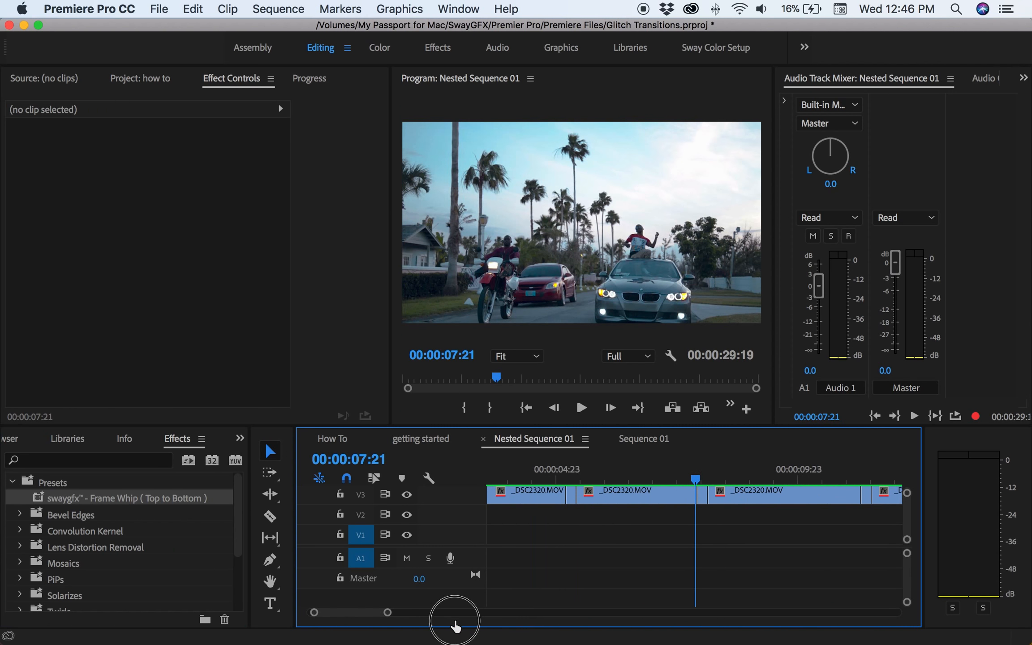
drag(694, 477, 653, 478)
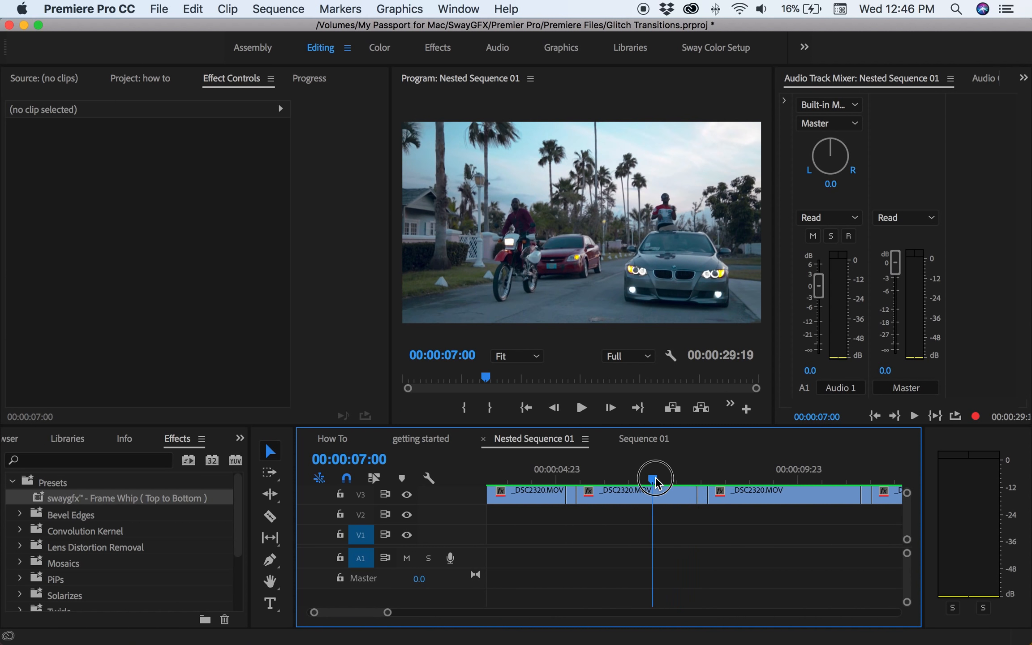
drag(655, 478, 694, 477)
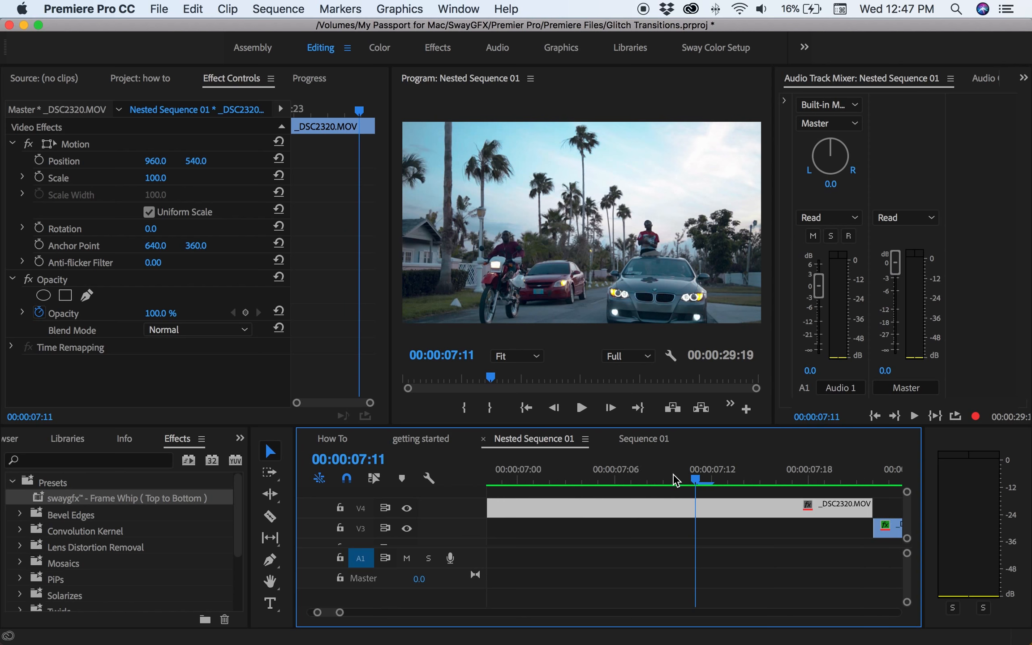
Step: Razor-cut the V4 clip at 00:00:07:11
click(271, 516)
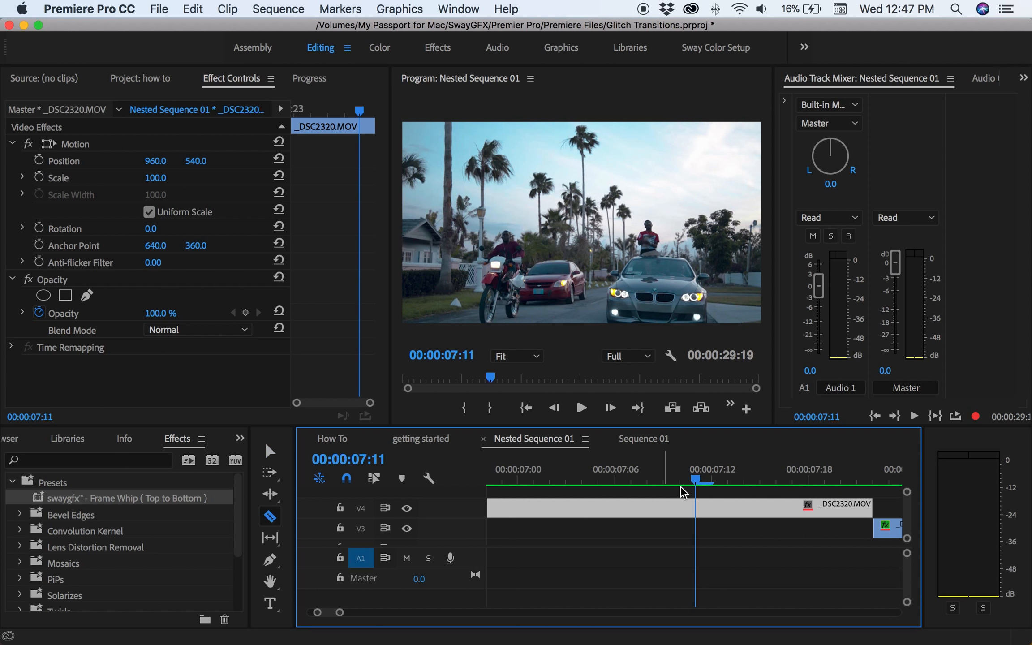
mouse_move(700, 508)
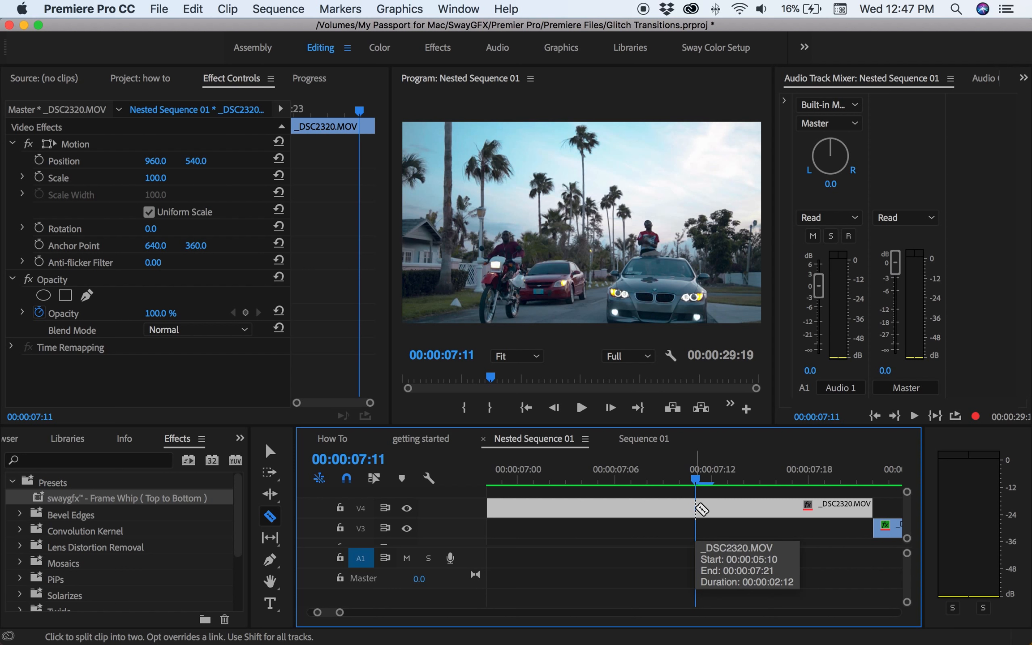
click(696, 507)
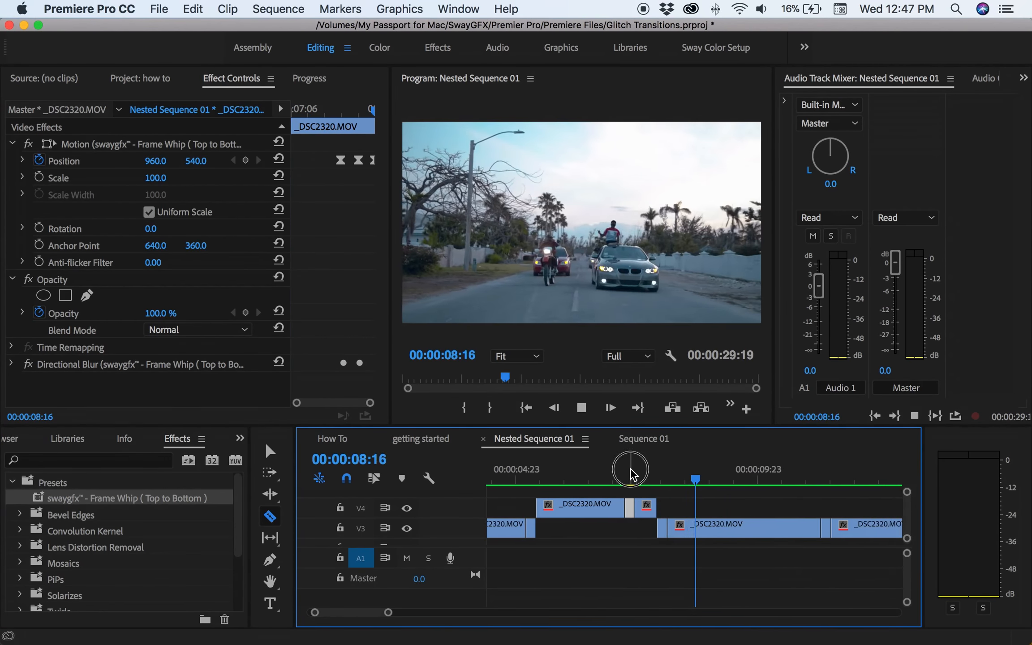
Step: Move the playhead before the cut and set Program Monitor resolution to 1/2
drag(630, 469, 658, 479)
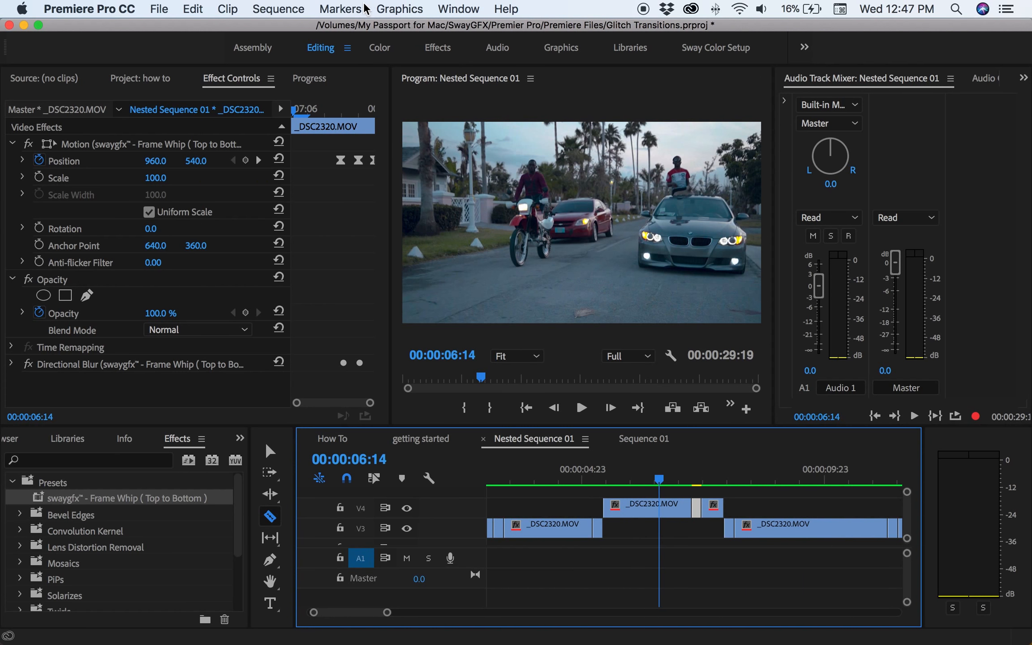
click(622, 355)
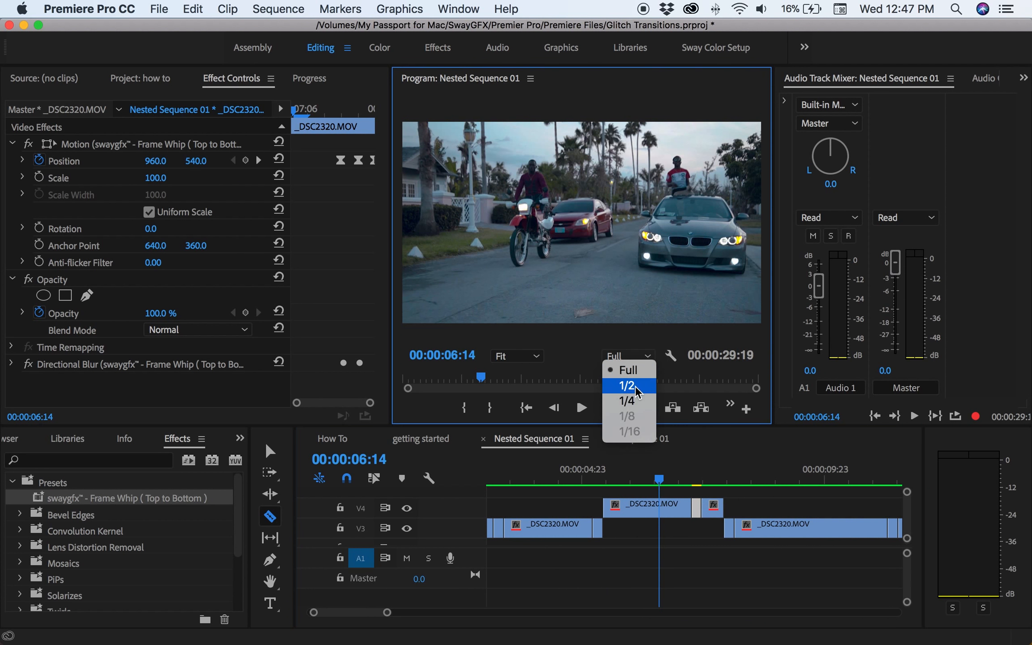
click(625, 385)
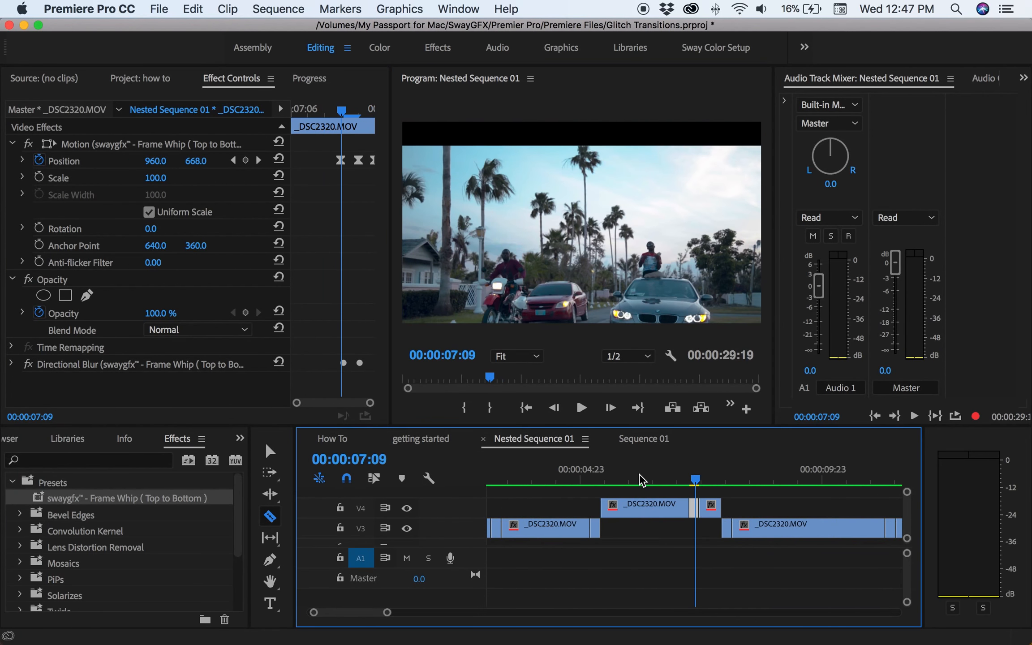
Step: Play and scrub through the Frame Whip transition to preview it
click(580, 408)
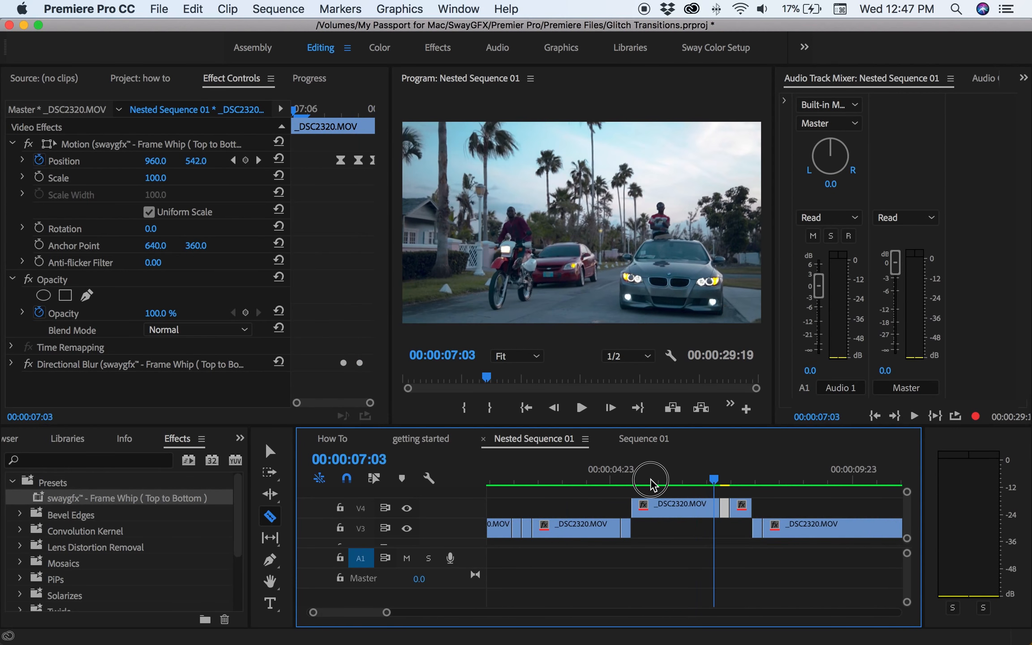
drag(648, 477, 721, 477)
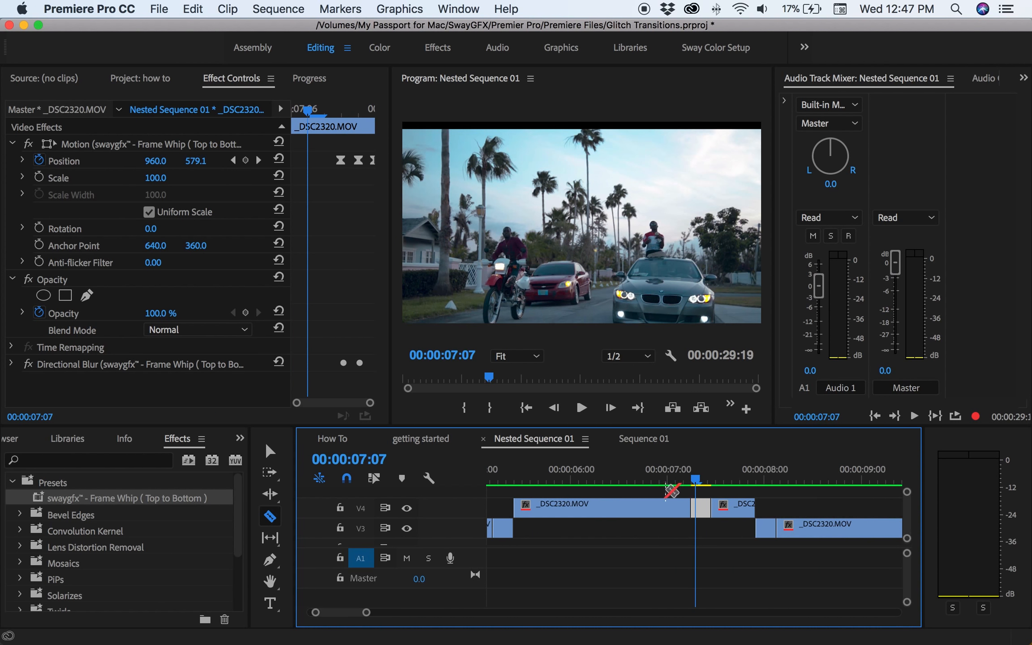
click(741, 507)
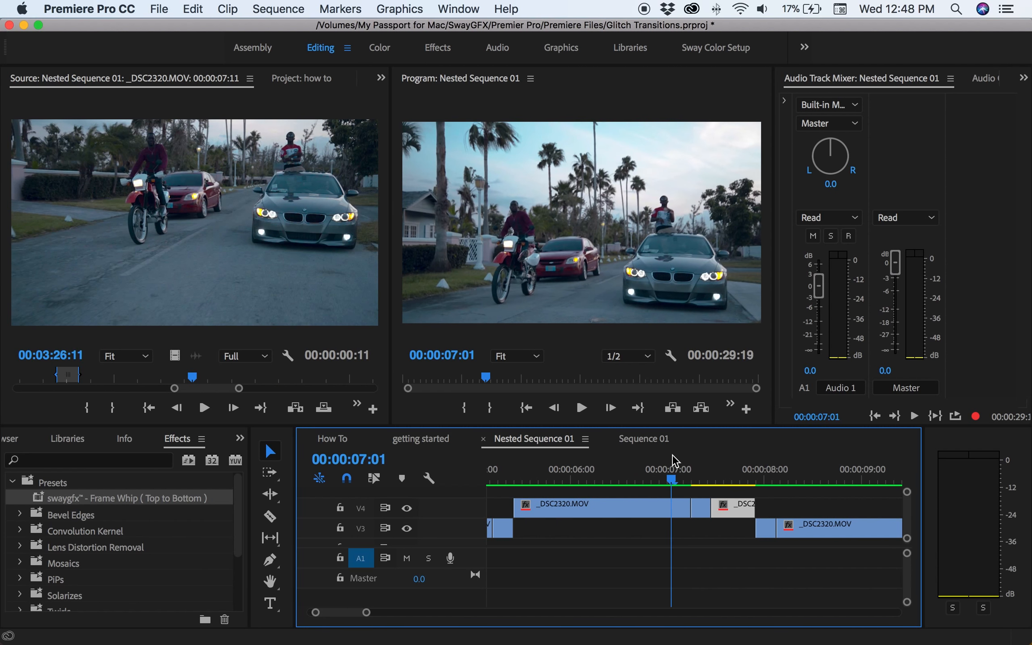
Step: Stop playback and render previews with Sequence > Render In to Out
click(581, 408)
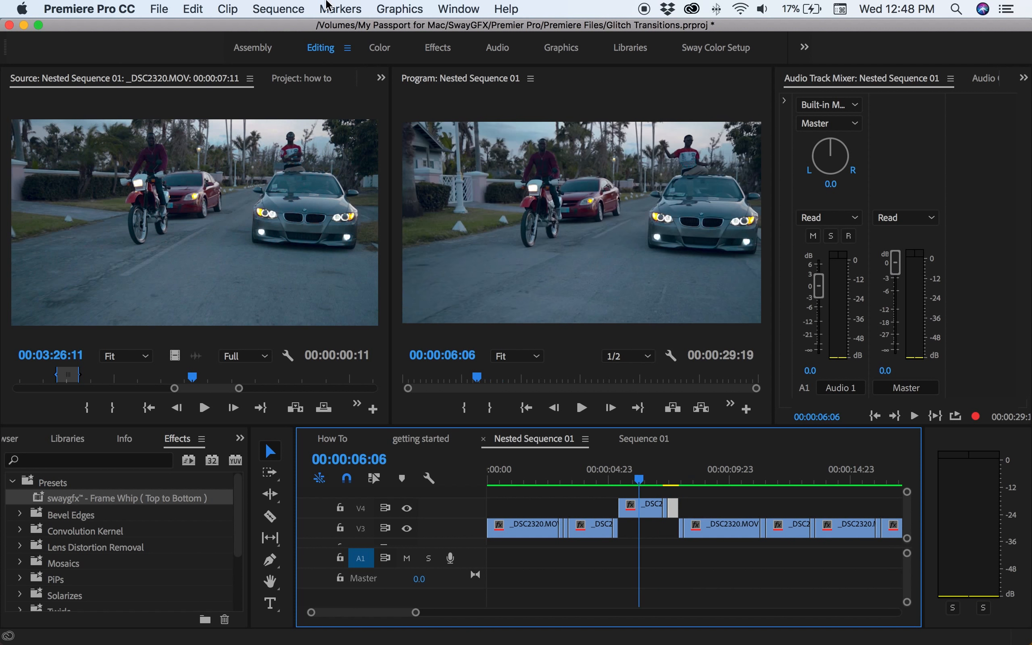
click(278, 8)
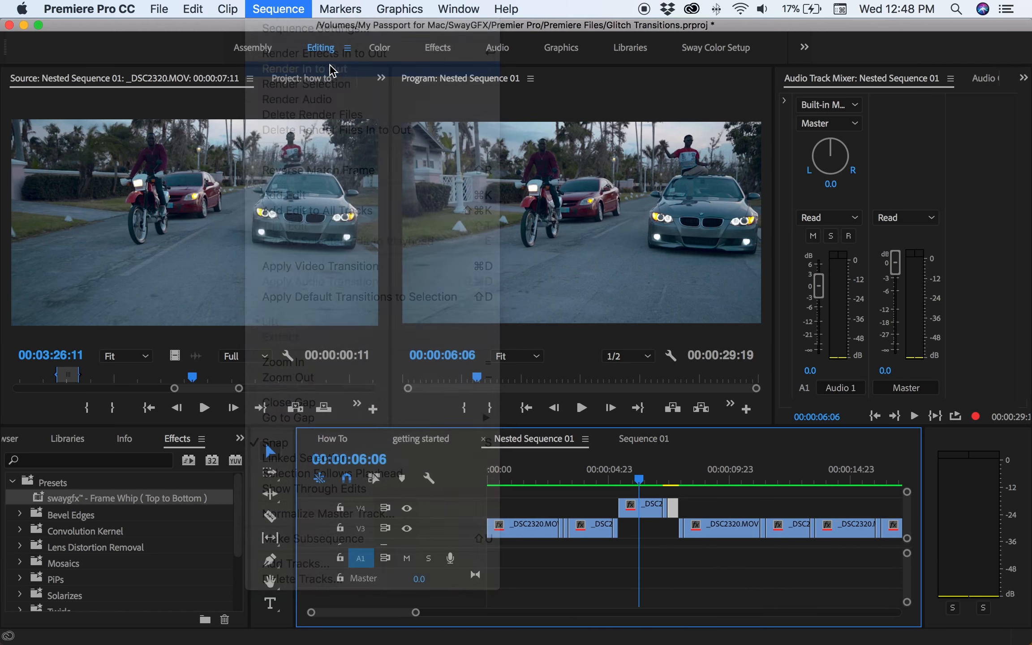
click(304, 68)
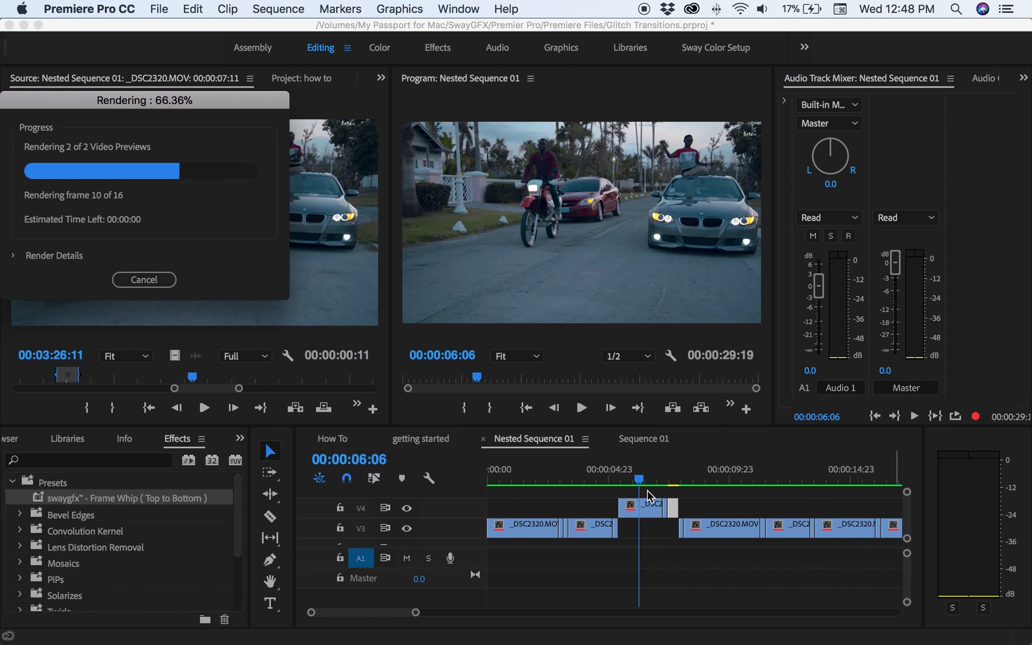